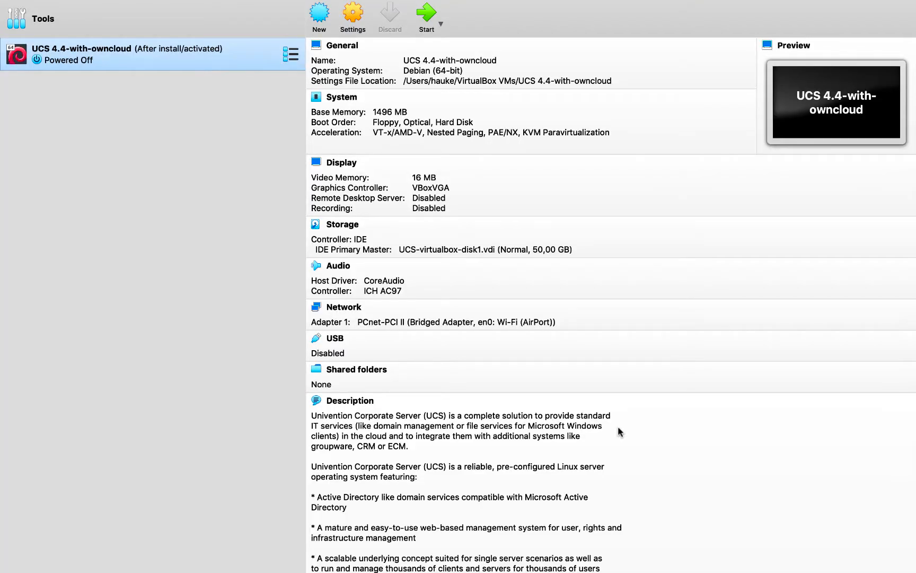
mouse_move(343, 133)
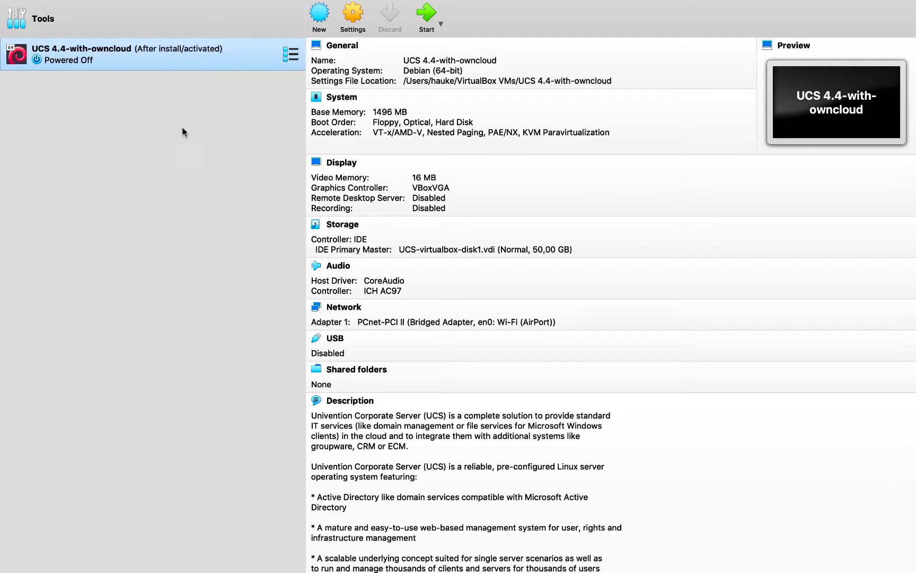
mouse_move(122, 142)
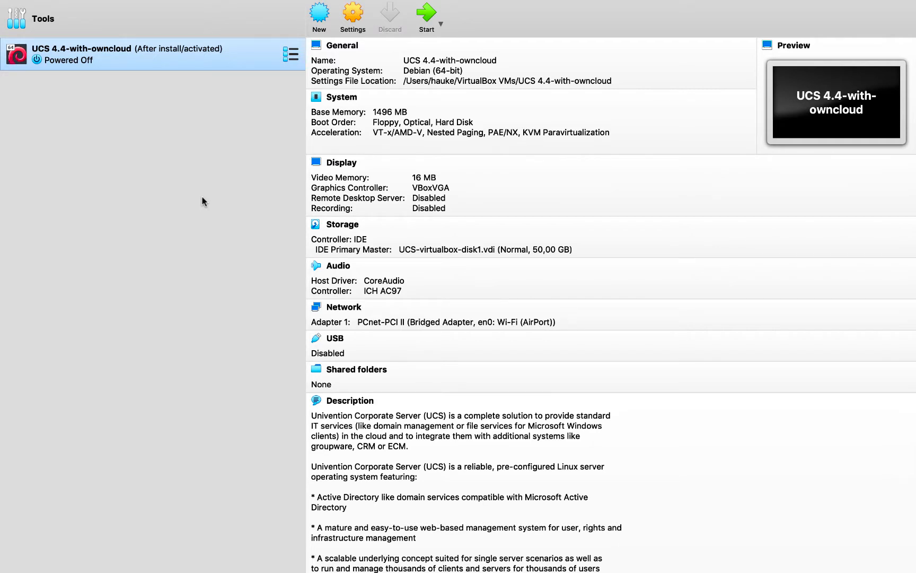
mouse_move(392, 64)
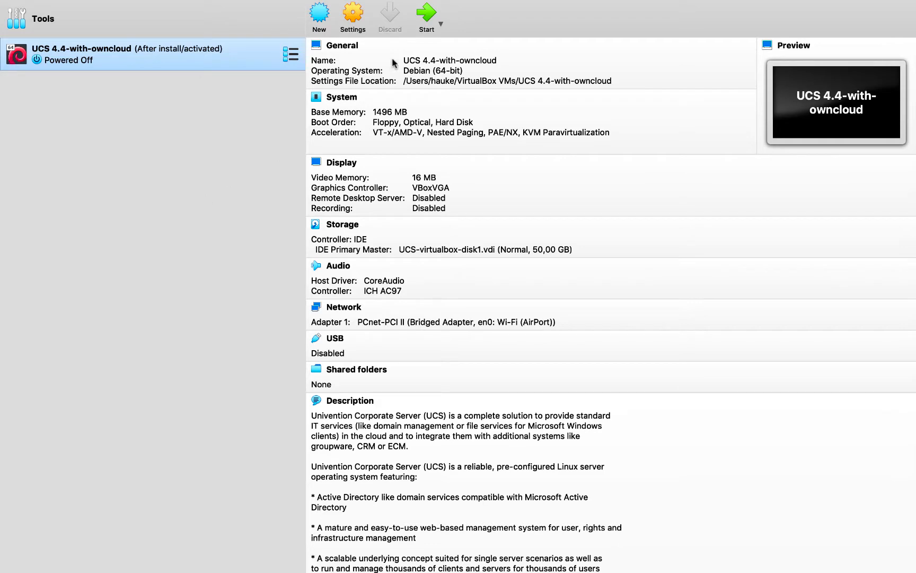
Start adding a new empty hard disk to the UCS machine's IDE controller in Storage settings
left_click(352, 15)
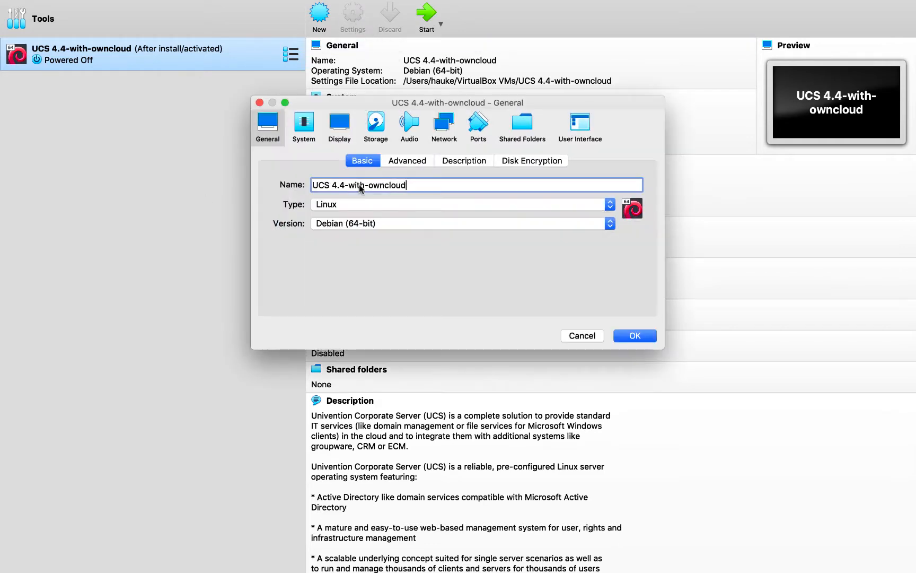
mouse_move(376, 123)
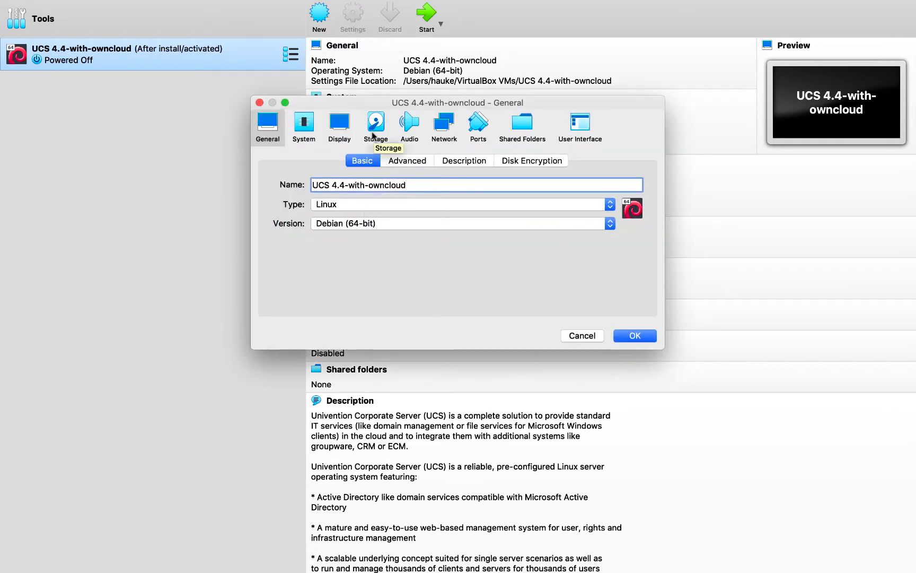
left_click(376, 123)
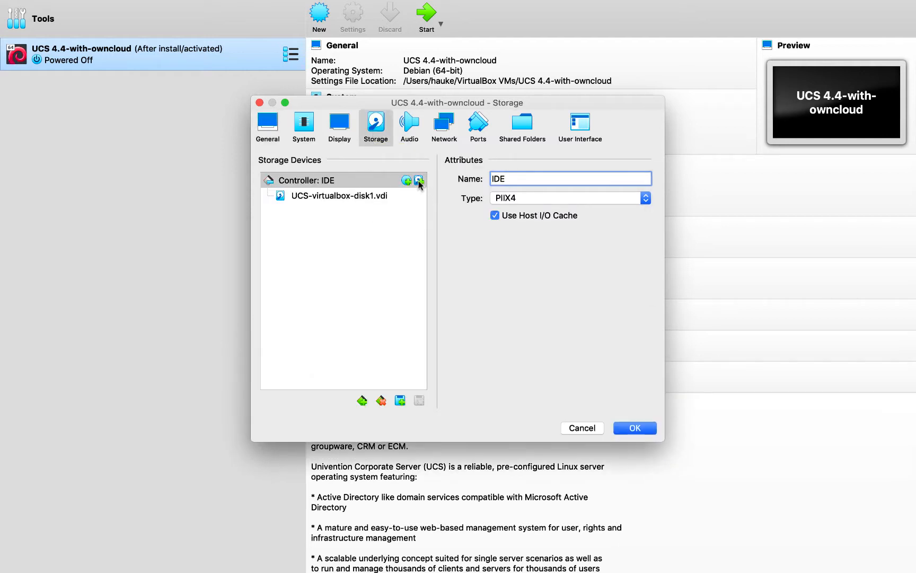
mouse_move(419, 180)
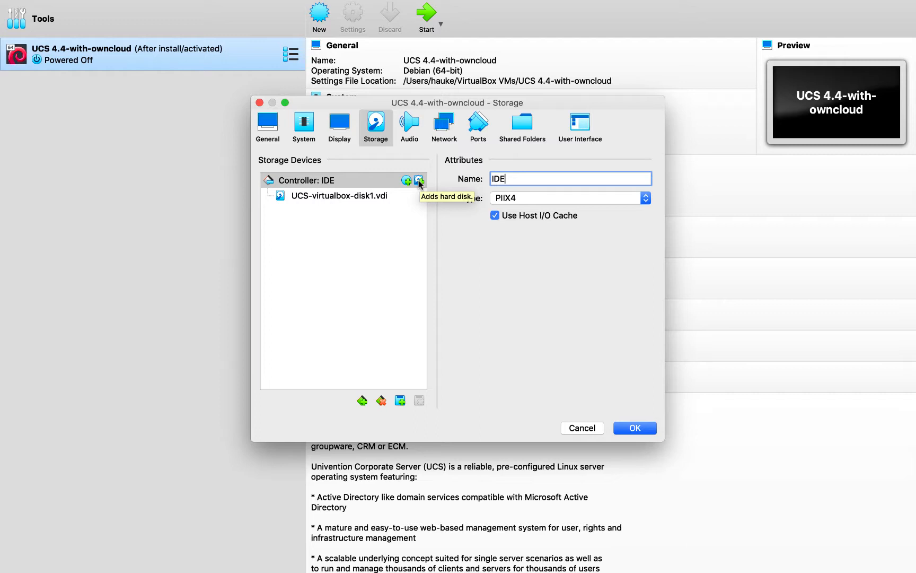
left_click(419, 180)
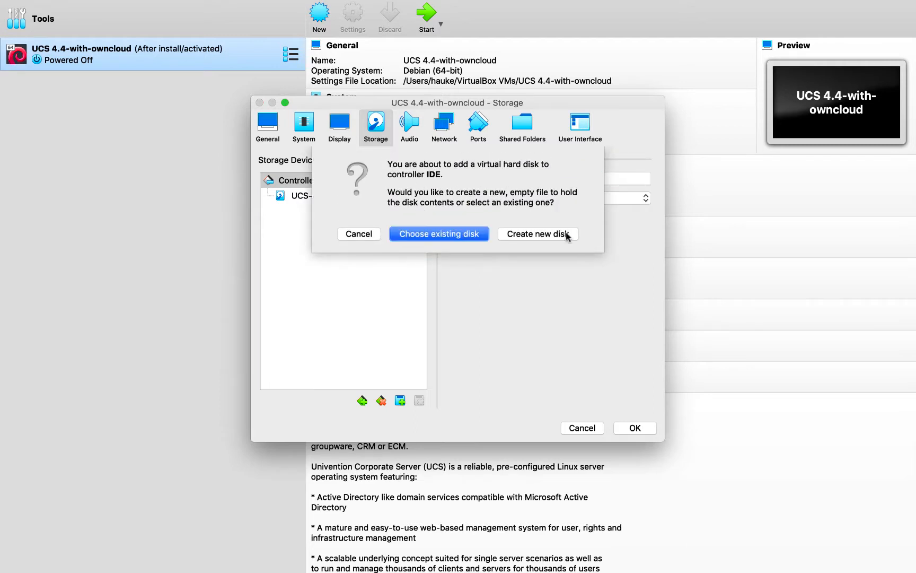
mouse_move(531, 234)
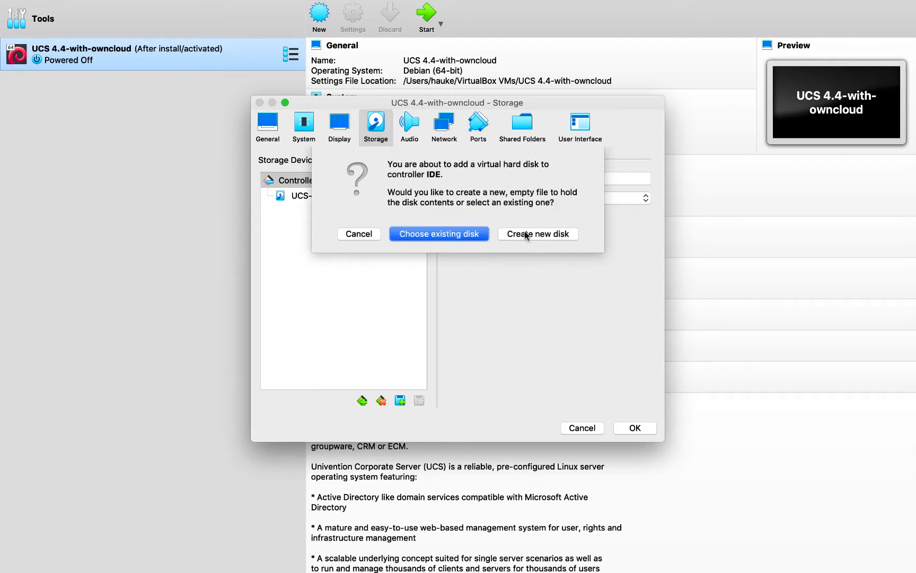
left_click(536, 233)
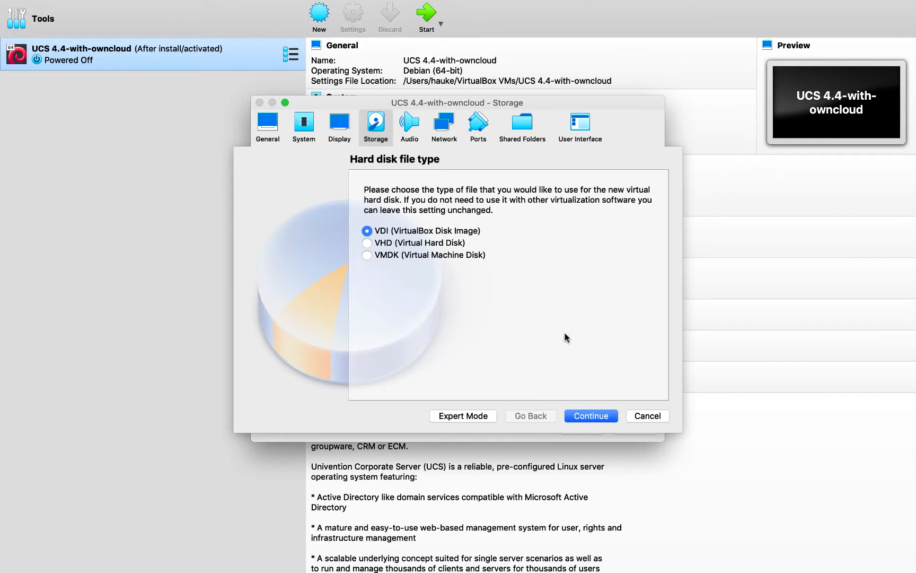
Create the disk as a dynamically allocated 8 GB VDI named oC
left_click(591, 415)
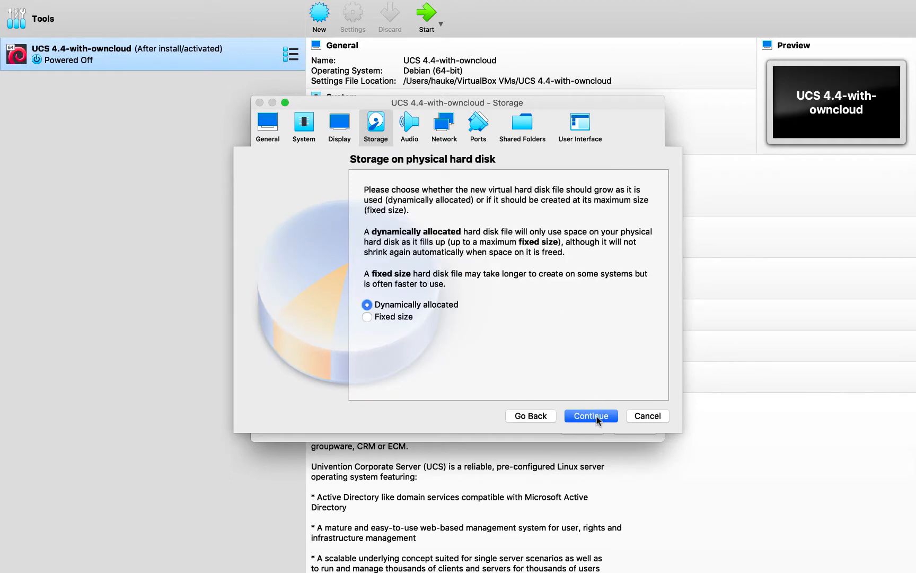
left_click(591, 416)
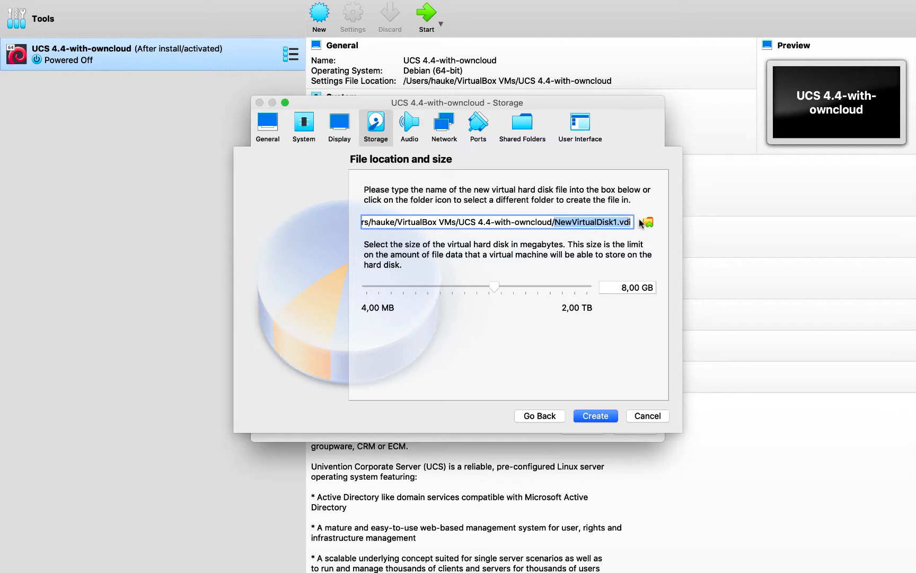
left_click(566, 222)
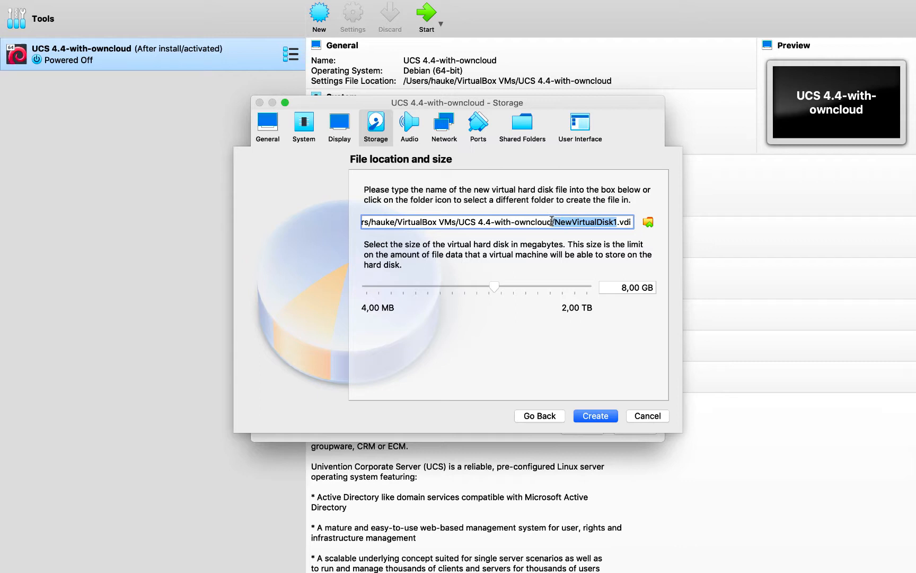
type("o")
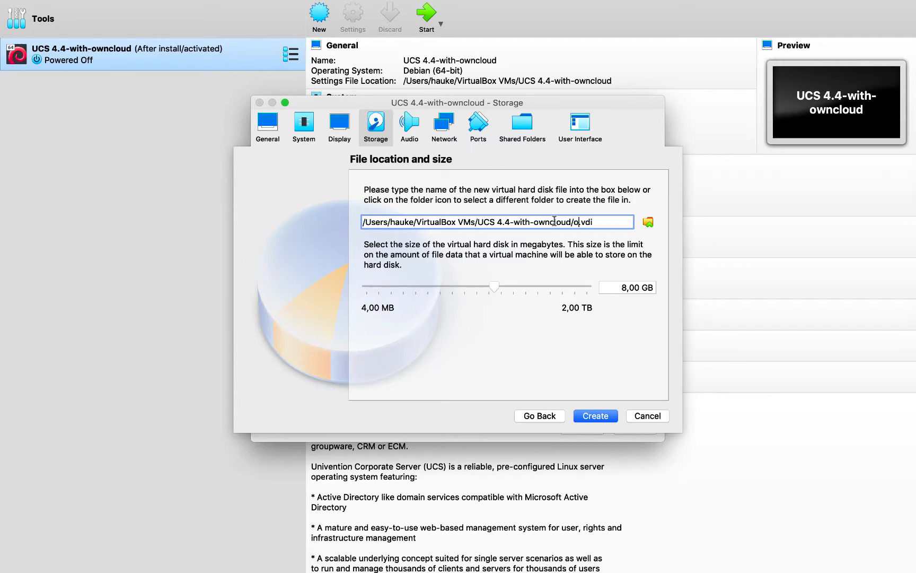
type("C")
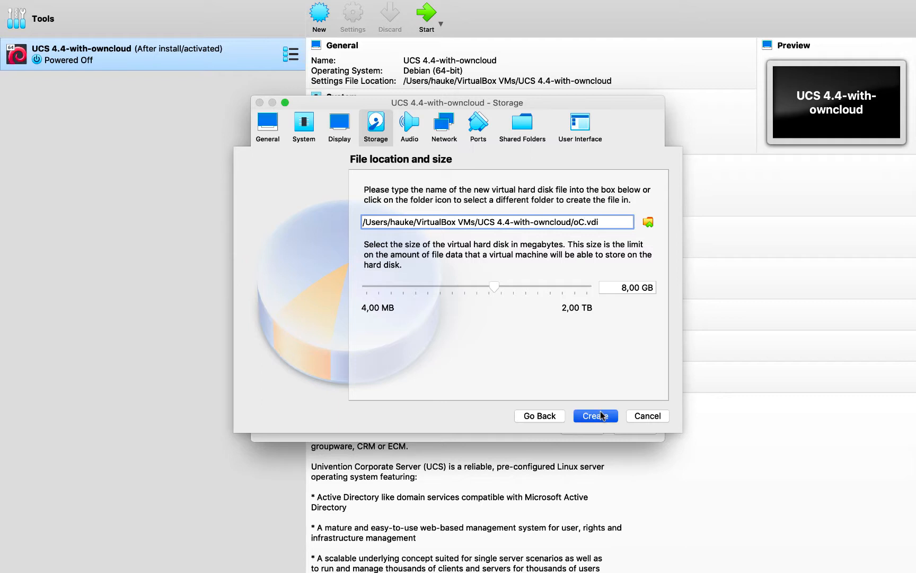
left_click(595, 415)
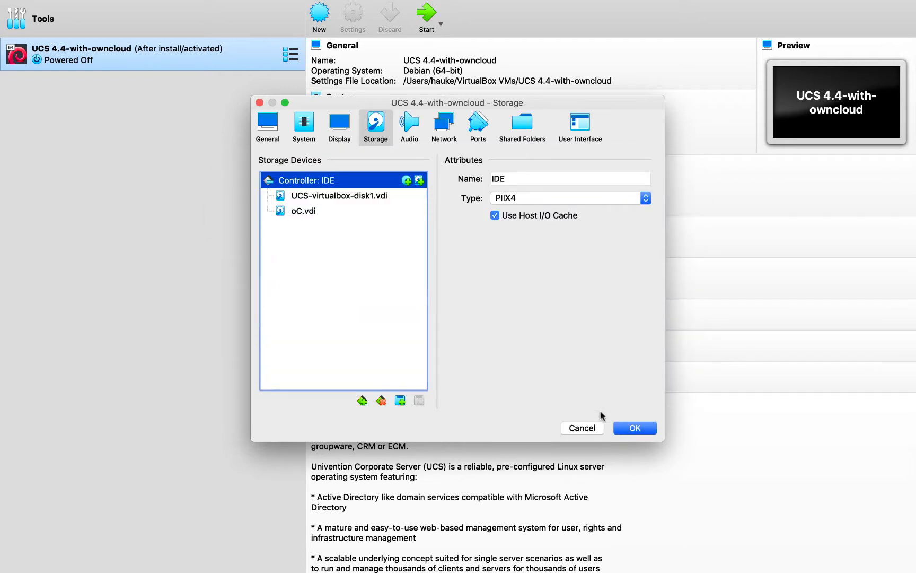
mouse_move(472, 321)
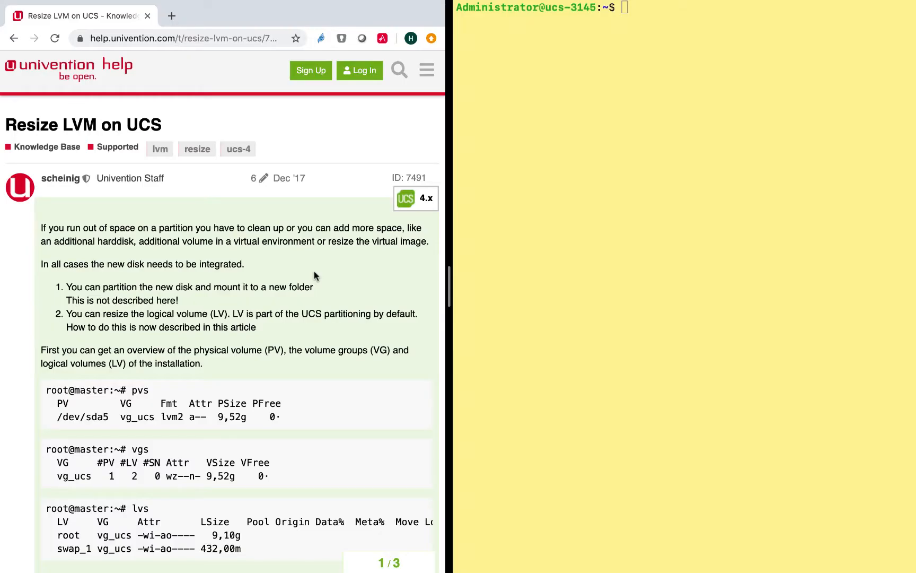
mouse_move(117, 267)
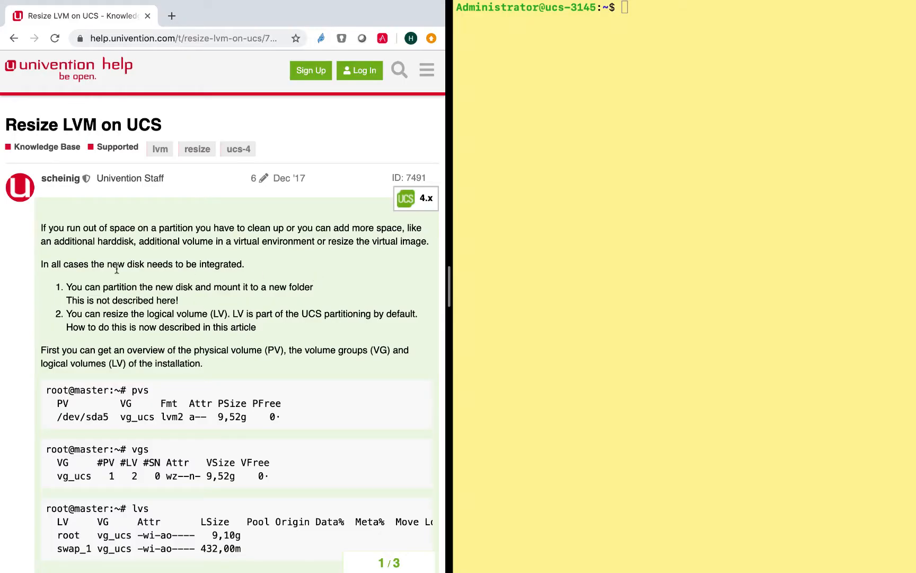
mouse_move(85, 316)
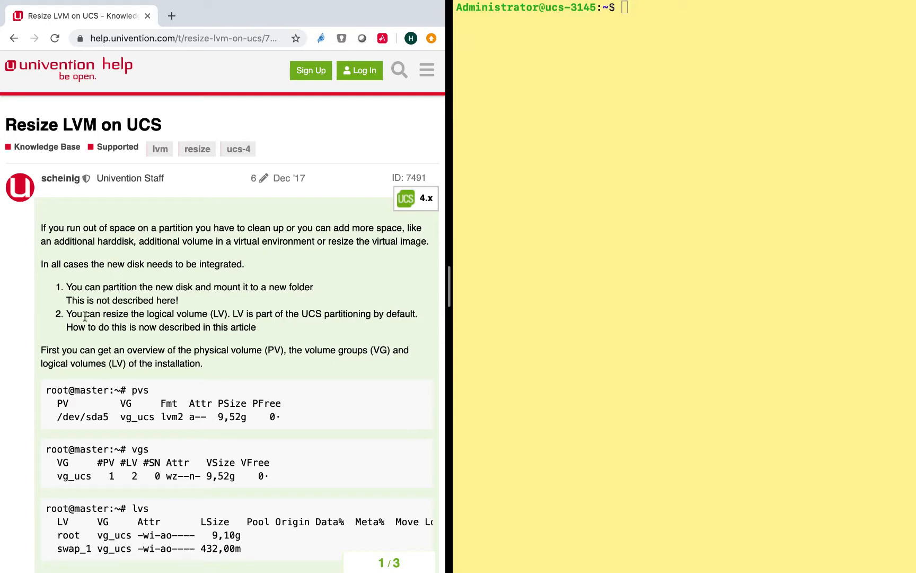
mouse_move(170, 316)
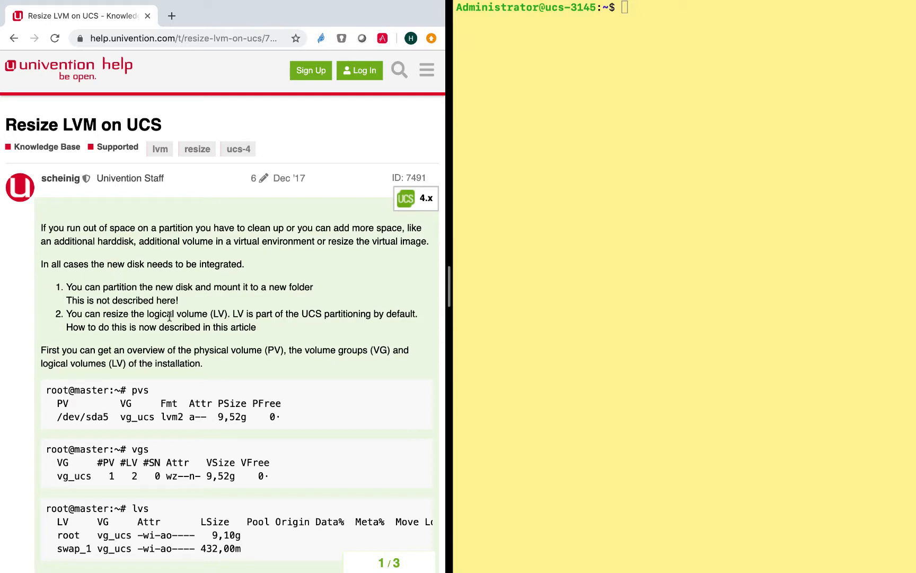
Scroll the 'Resize LVM on UCS' article beside the empty terminal prompt
scroll("down", 3)
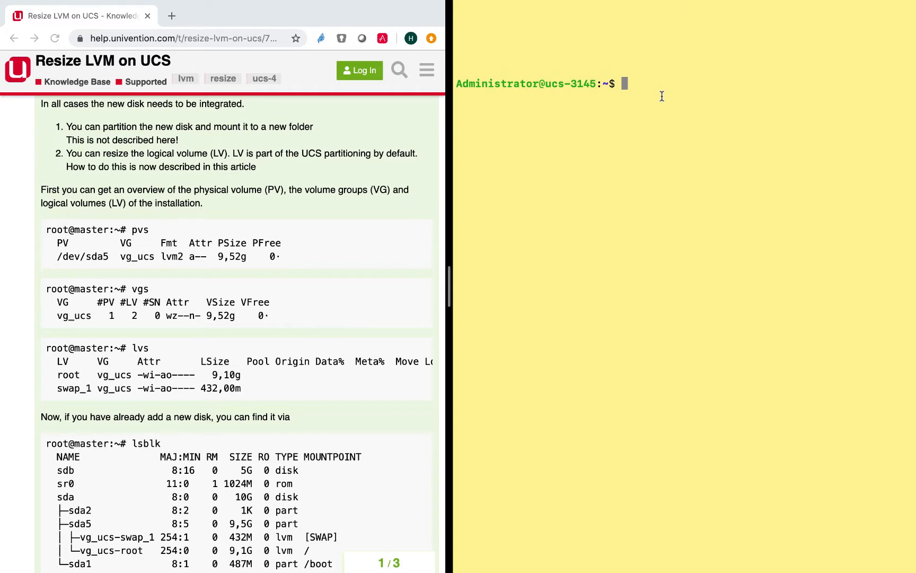
Become root with sudo su and inspect LVM via pvs, vgs and lvs, highlighting the root volume
type("sudo su")
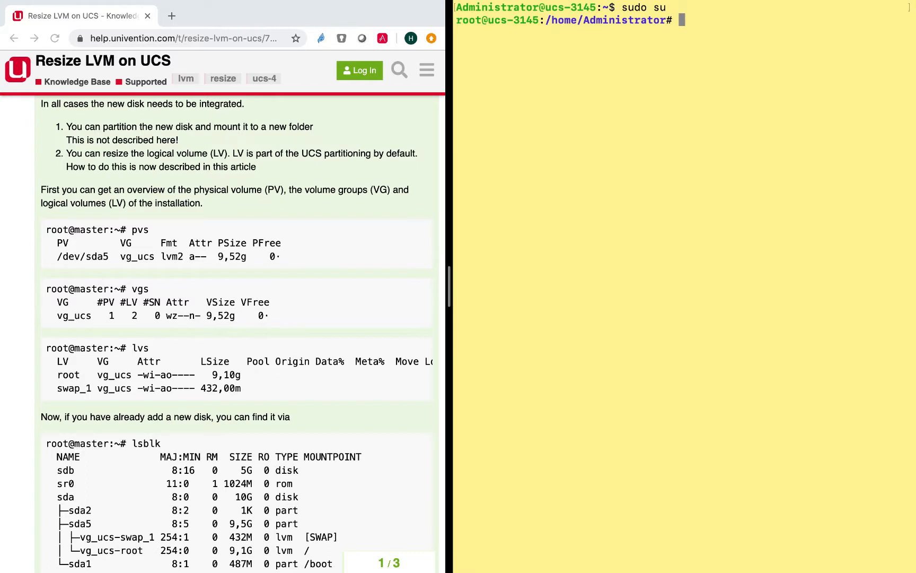
type("pvs")
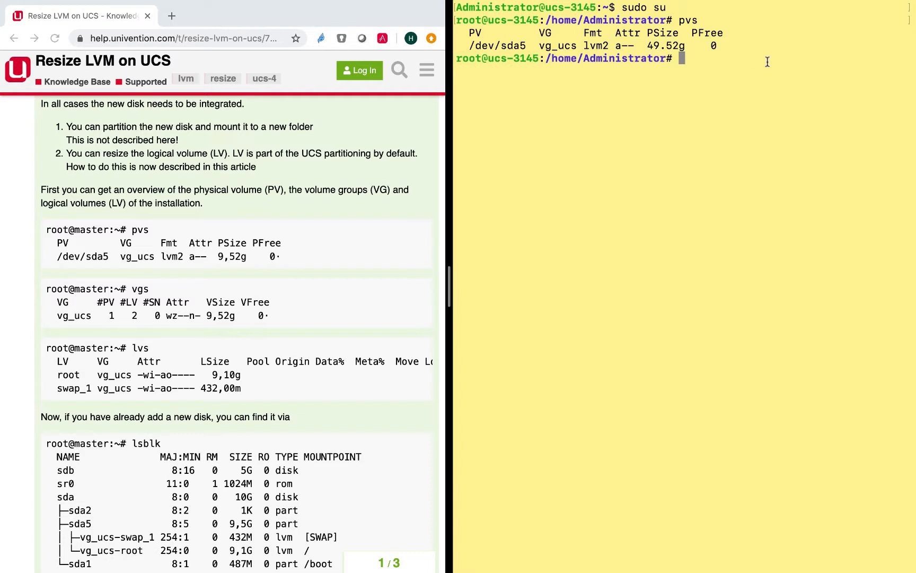
type("v")
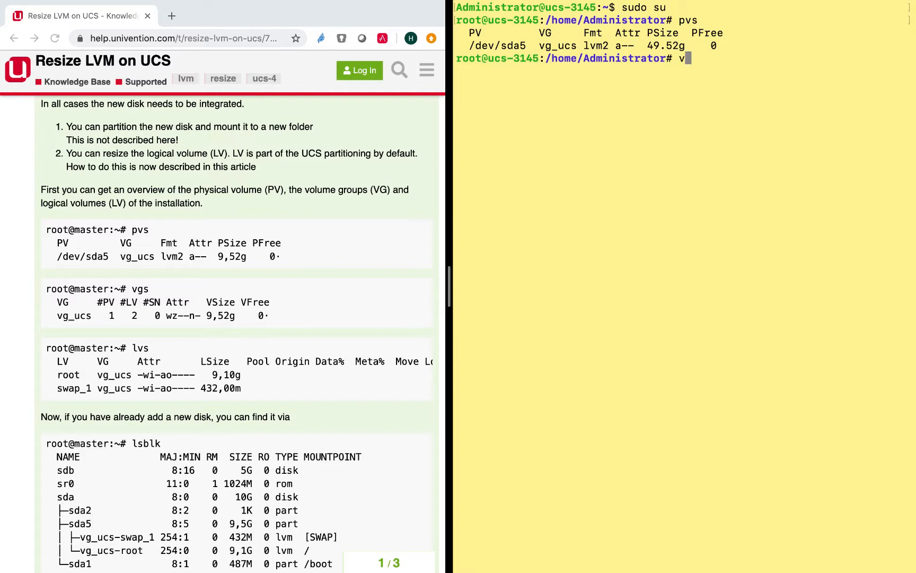
type("gs")
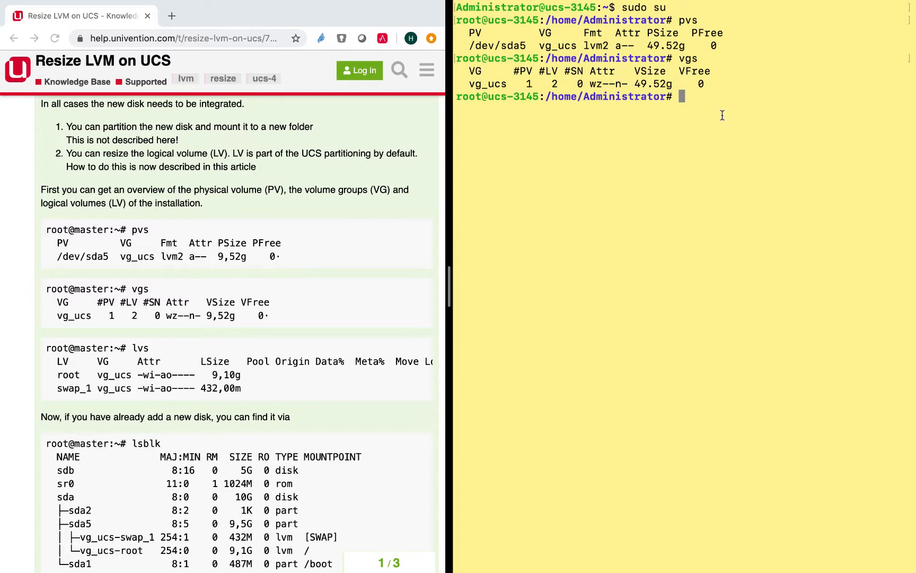
mouse_move(770, 126)
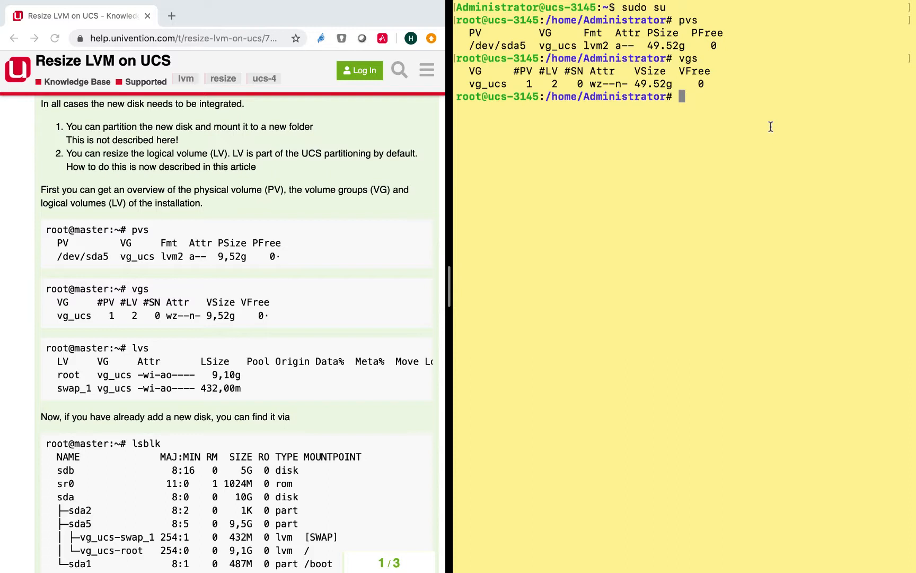
type("lvs")
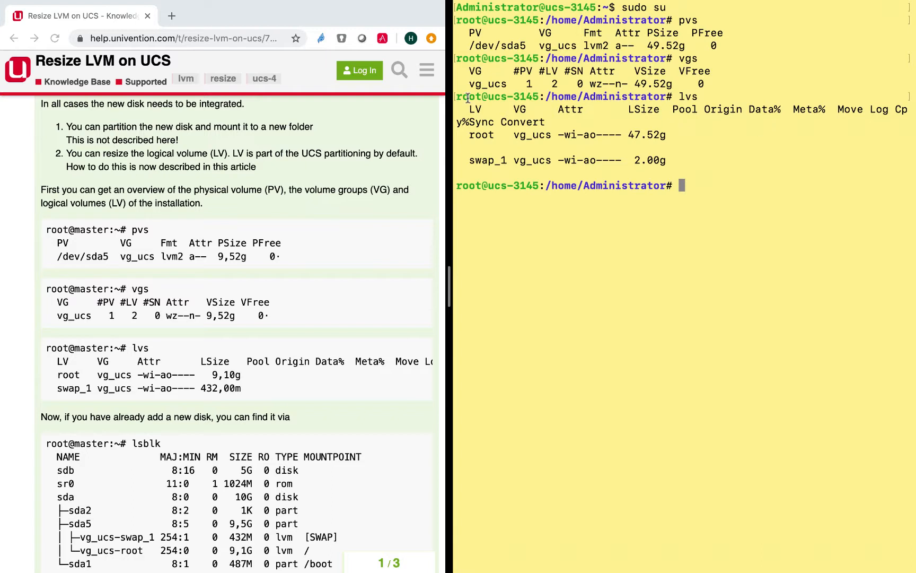
double_click(480, 135)
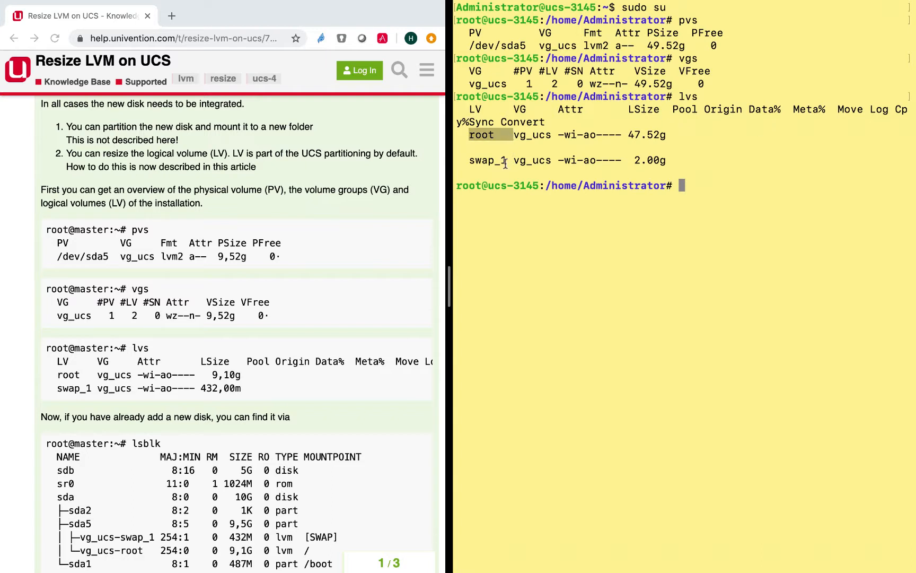
mouse_move(200, 403)
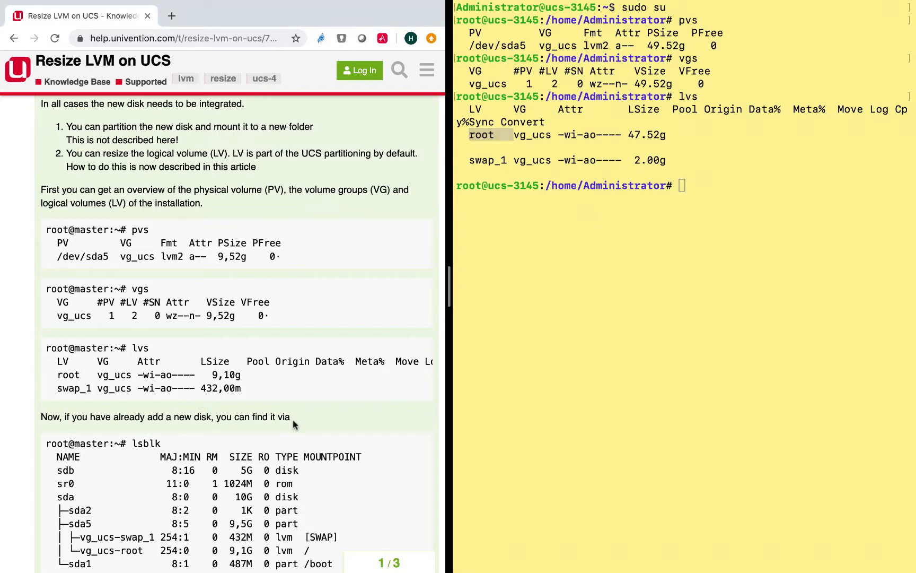
scroll("down", 3)
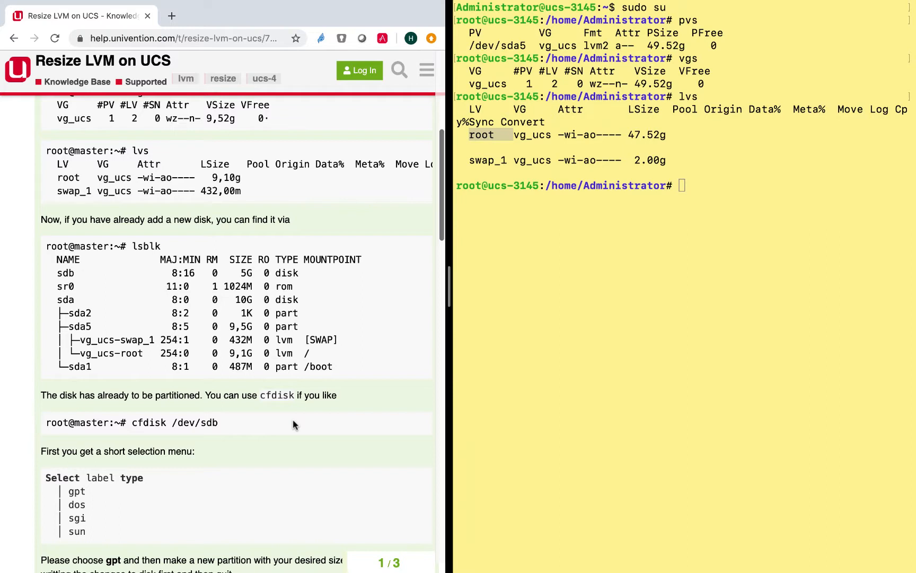
mouse_move(182, 268)
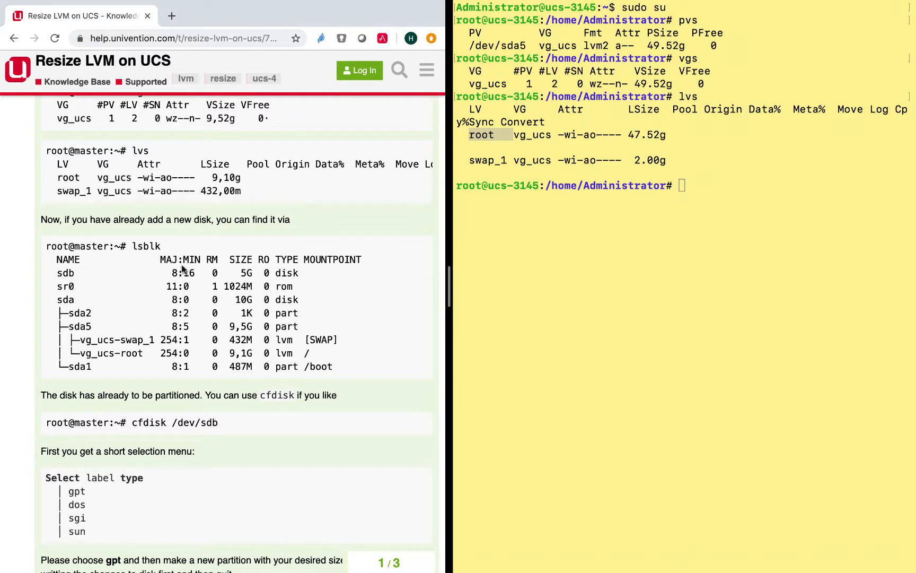
mouse_move(133, 245)
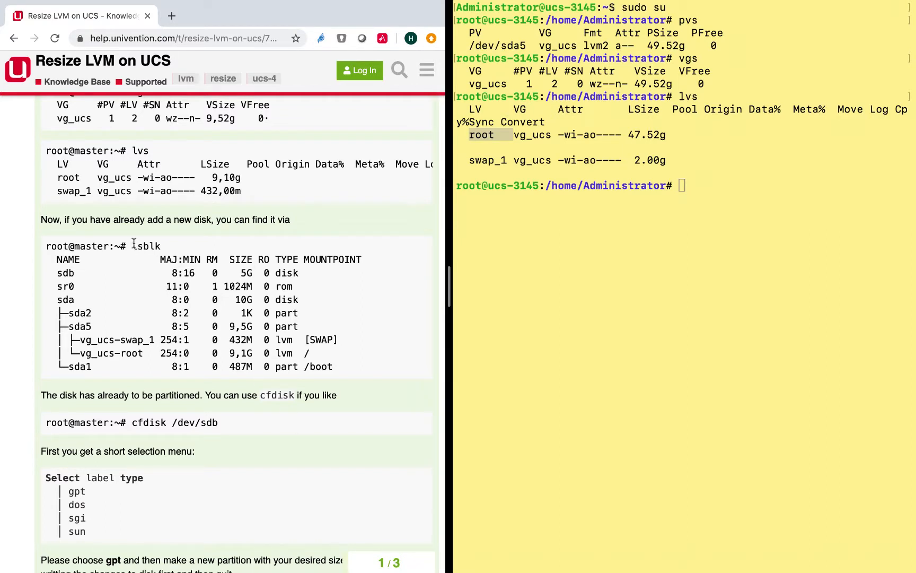
Run lsblk from the guide to list block devices, revealing the new 8G disk sdb
double_click(147, 246)
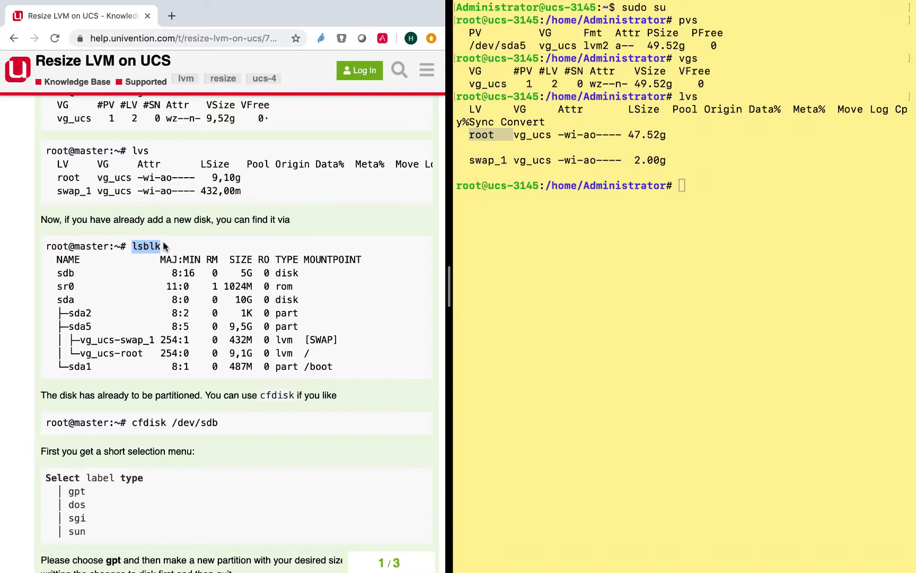
mouse_move(179, 243)
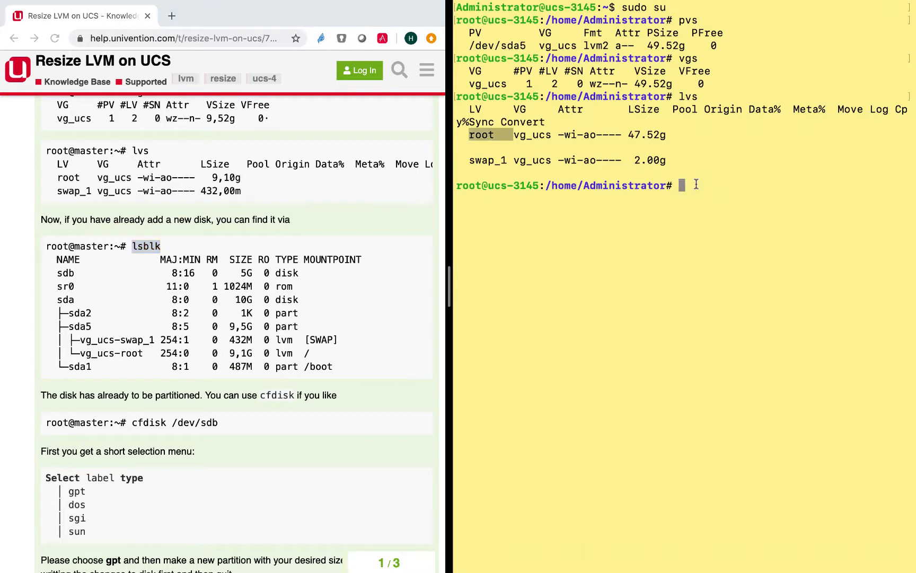
type("lsblk")
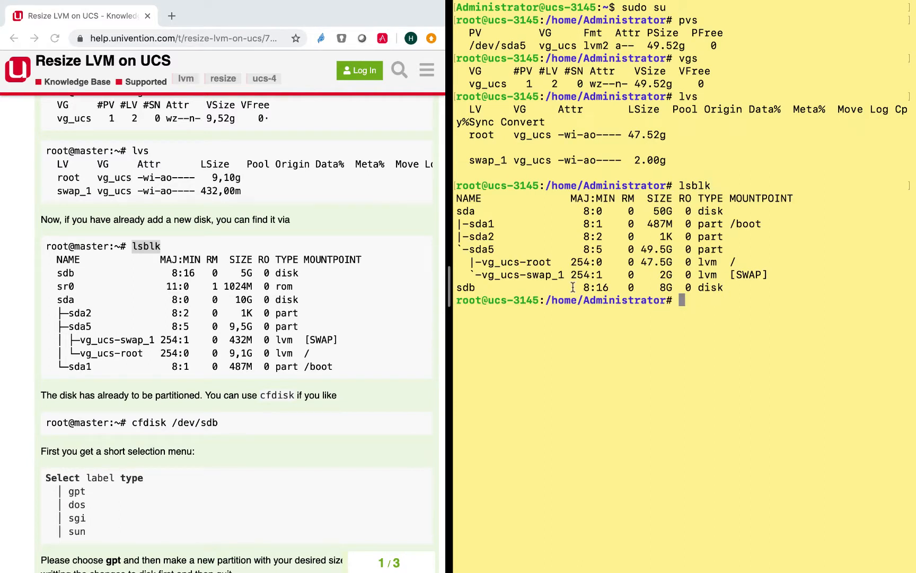
double_click(466, 288)
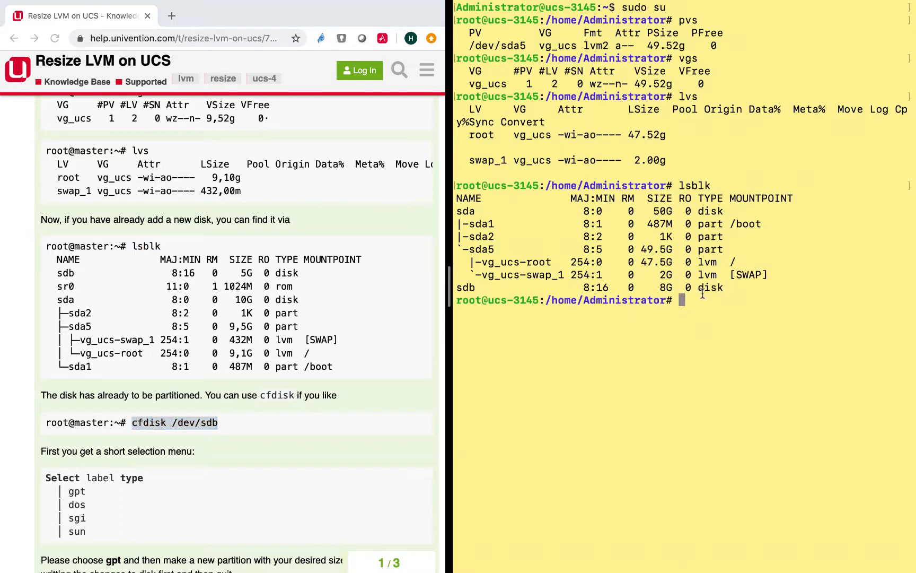
Partition /dev/sdb with cfdisk as GPT with one full-size partition, write it with 'yes' and quit
type("cfdisk /dev/sdb")
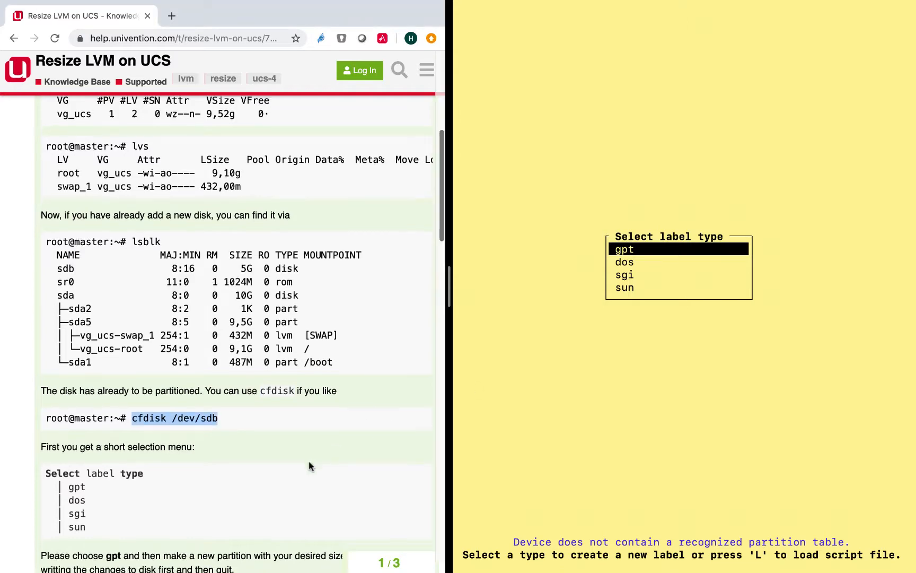
scroll("down", 3)
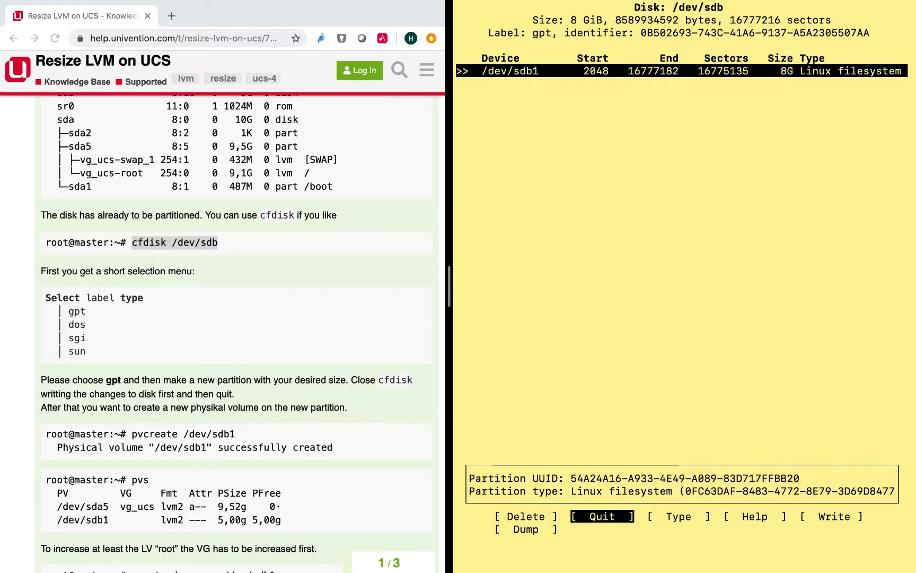
key("Right")
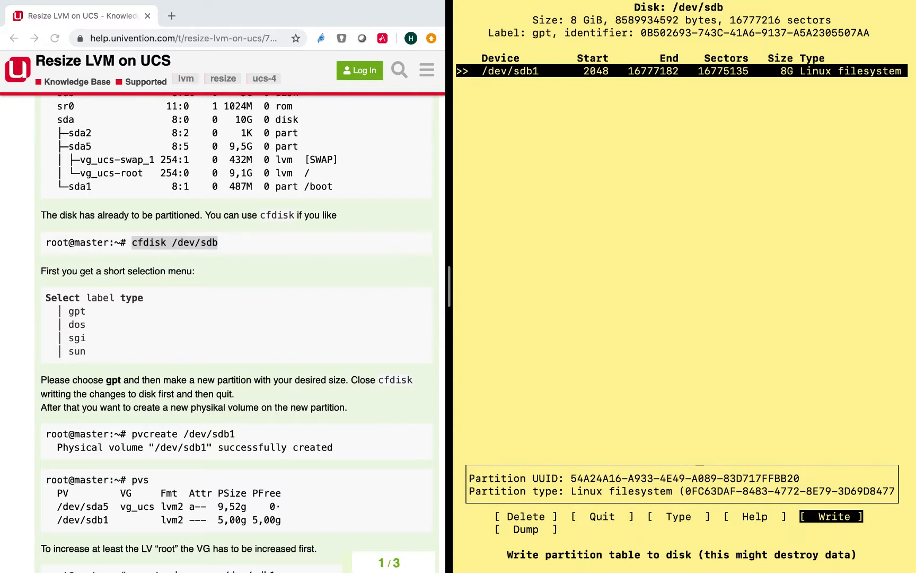
left_click(836, 516)
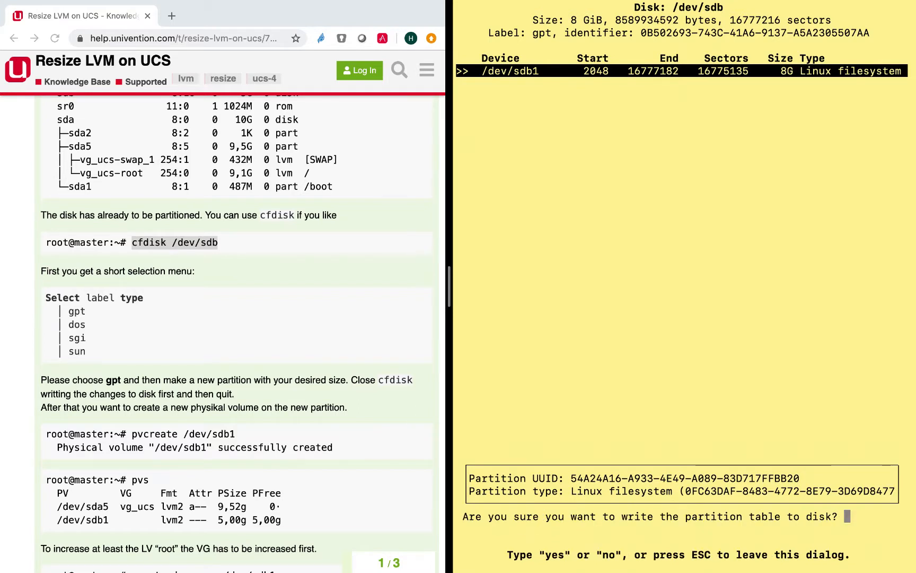
type("y")
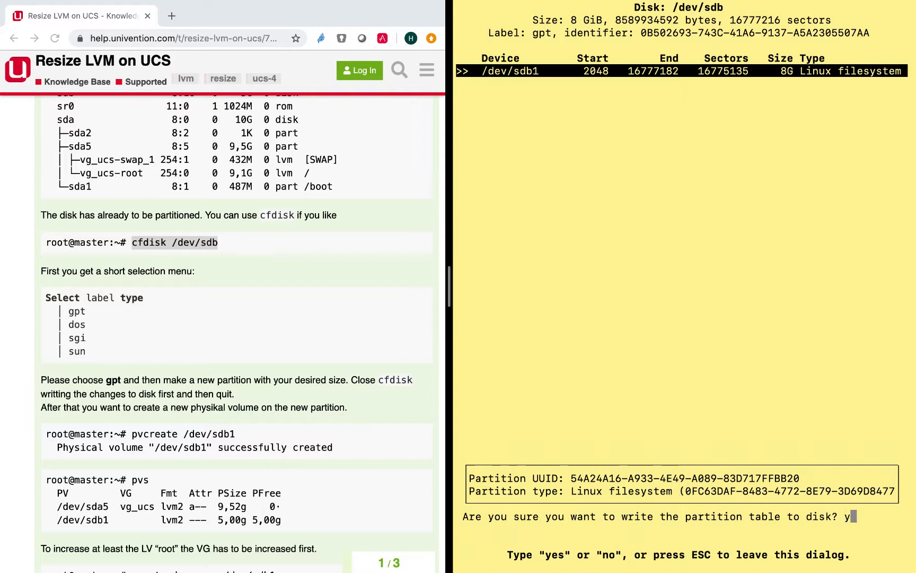
type("es")
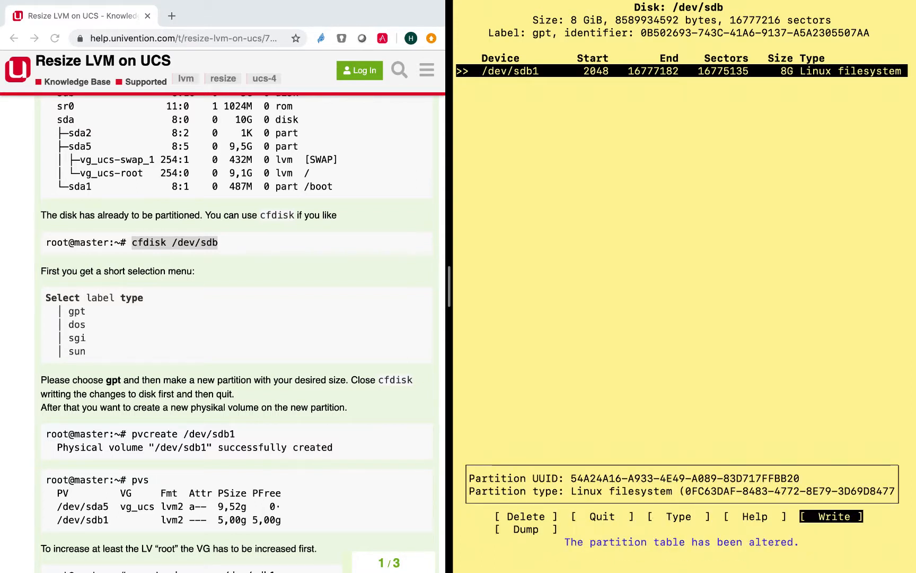
key("Left")
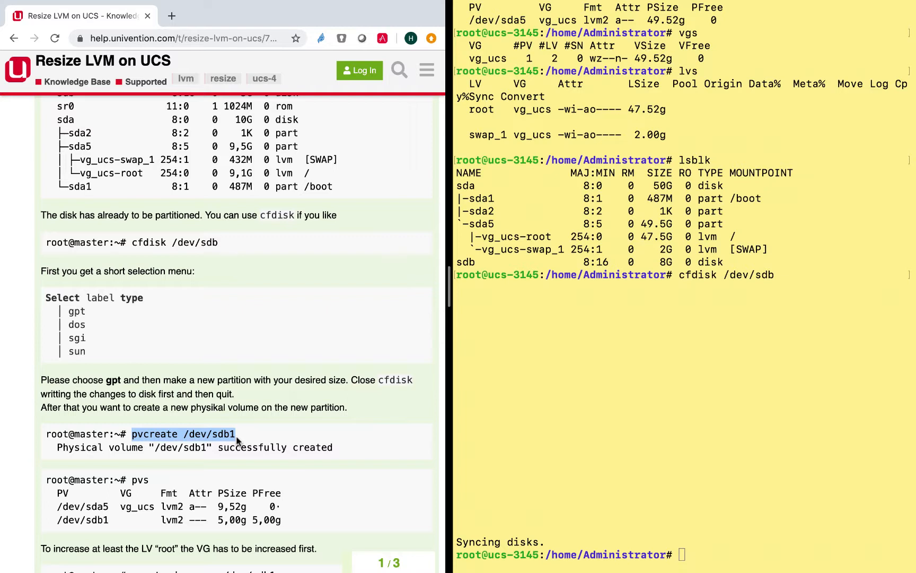
Initialise /dev/sdb1 as an LVM physical volume with pvcreate and verify it with pvs
type("pvcreate /dev/sdb1")
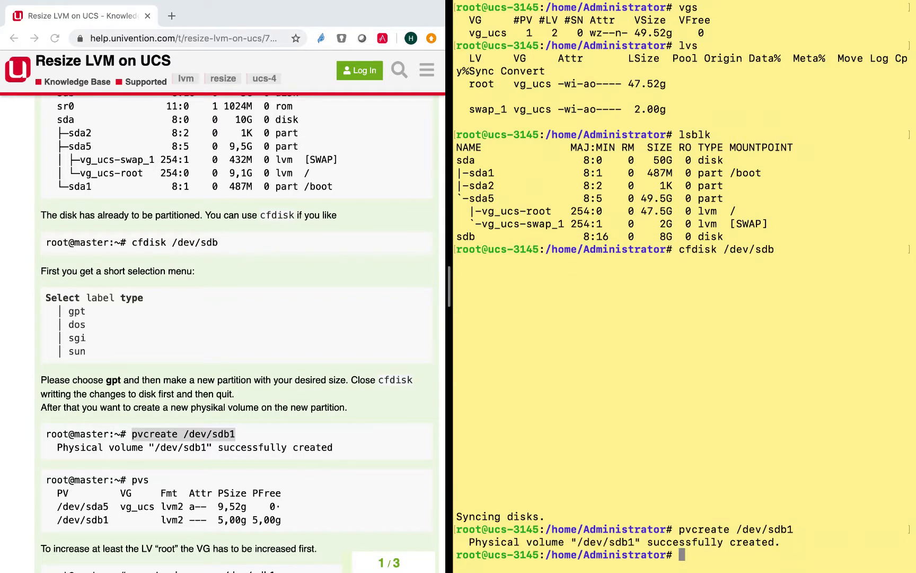
type("pvs")
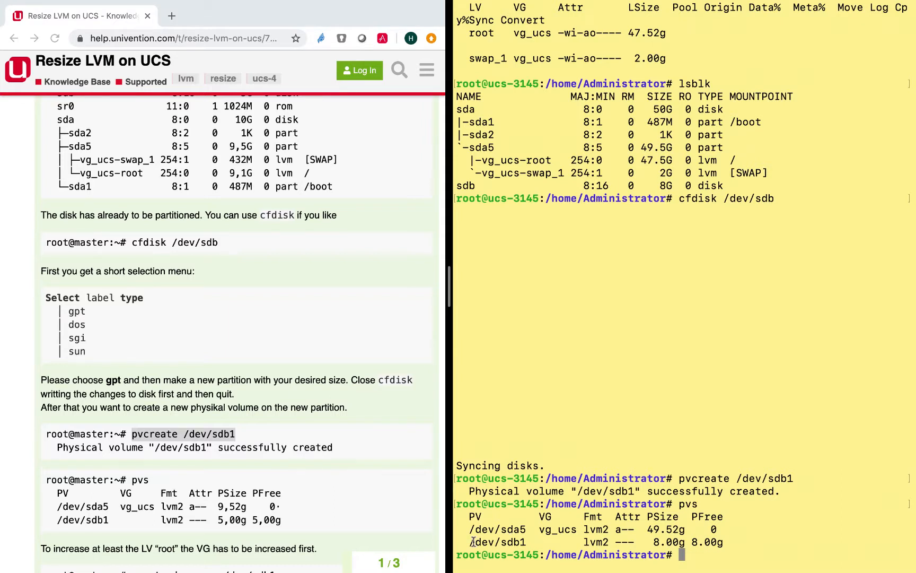
mouse_move(501, 542)
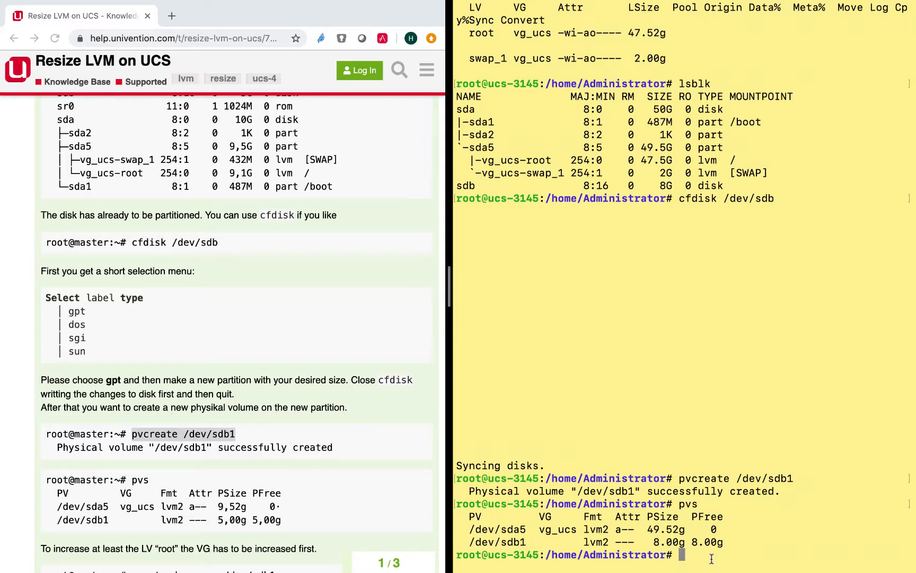
mouse_move(382, 490)
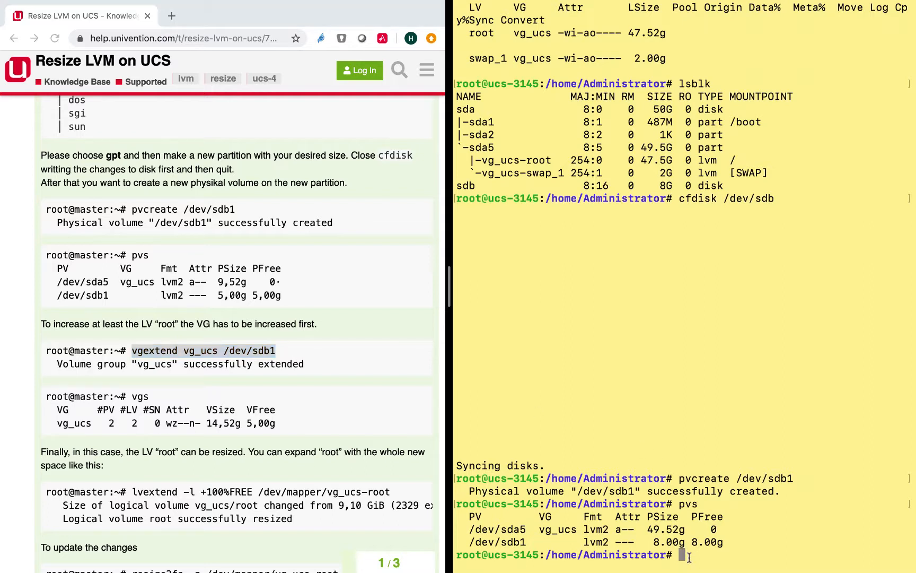
Extend volume group vg_ucs onto /dev/sdb1 with vgextend and check it with vgs
type("vgextend vg_ucs /dev/sdb1")
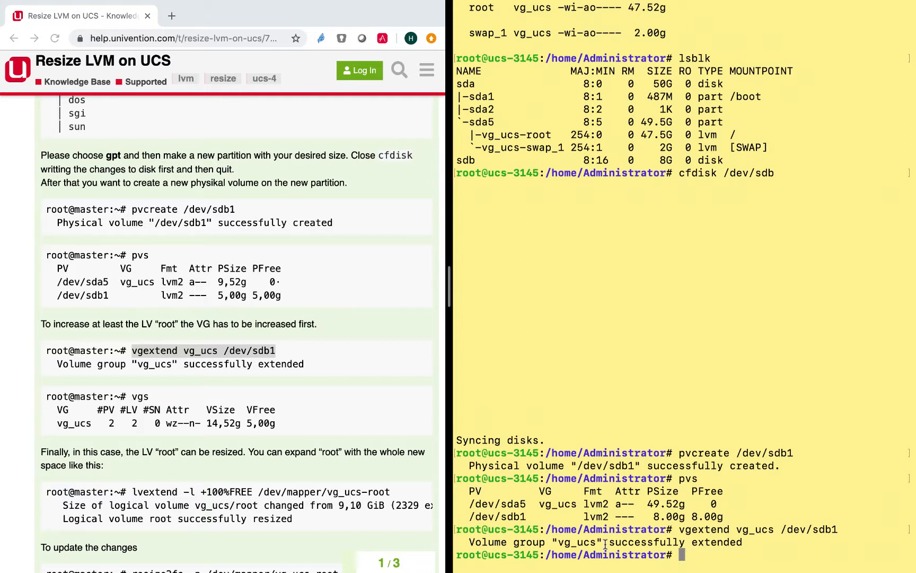
mouse_move(380, 404)
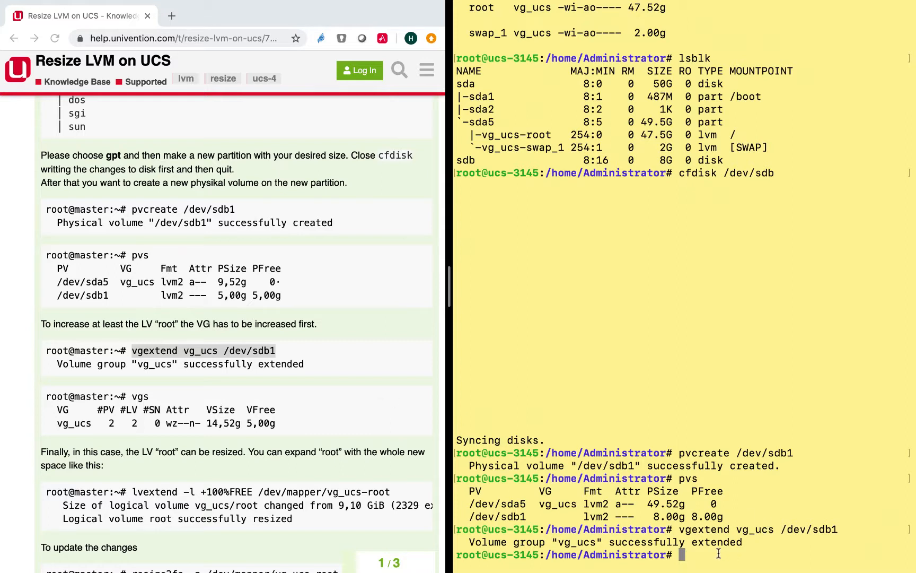
mouse_move(490, 558)
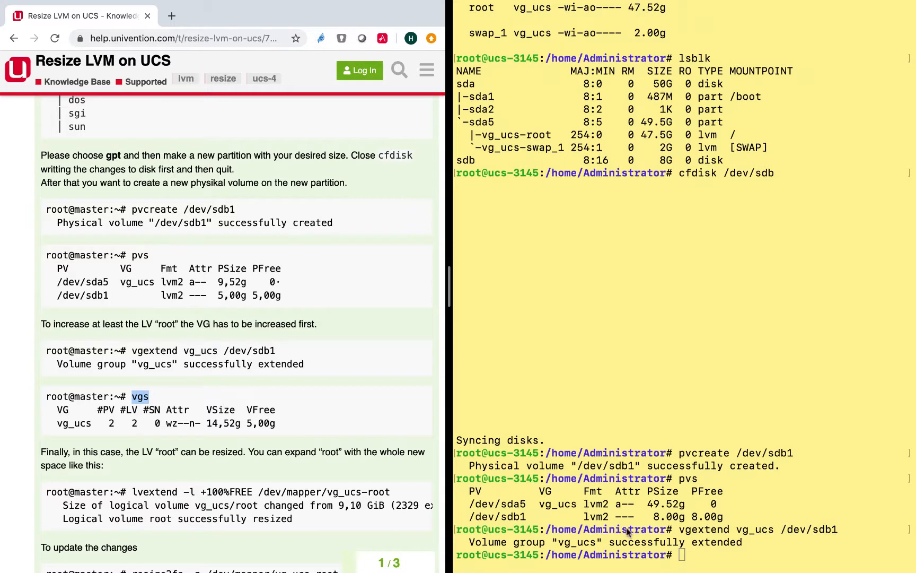
type("vgs")
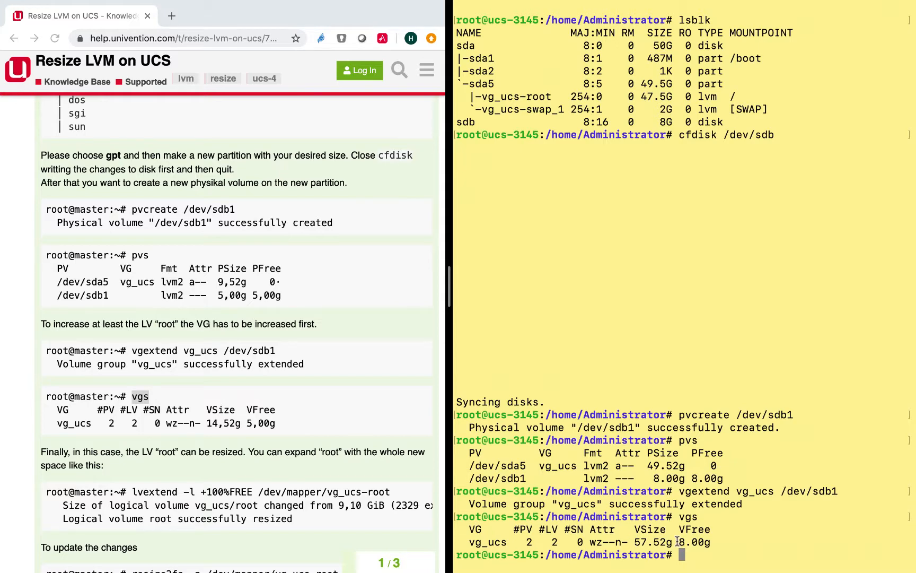
mouse_move(210, 457)
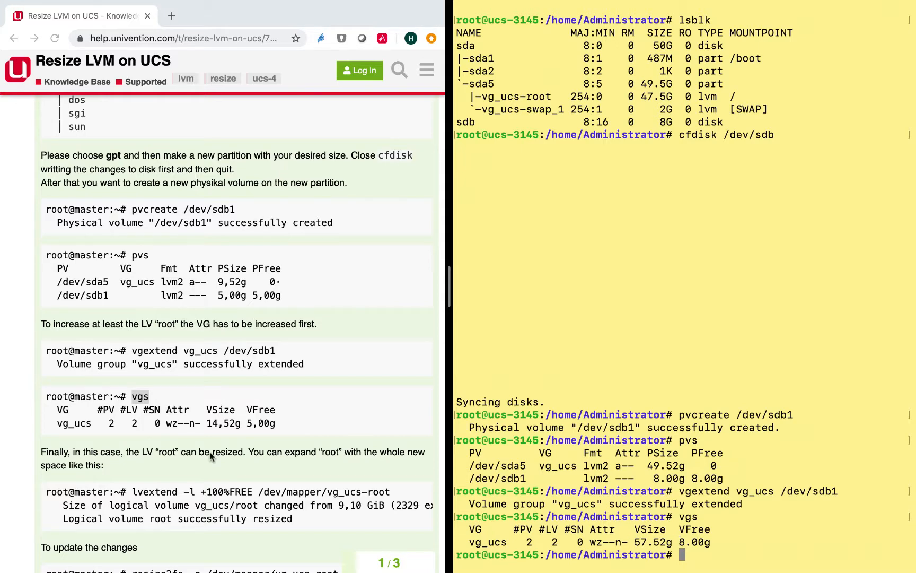
Grow the root LV with lvextend -l +100%FREE /dev/mapper/vg_ucs-root, highlighting the resize confirmation
scroll("down", 3)
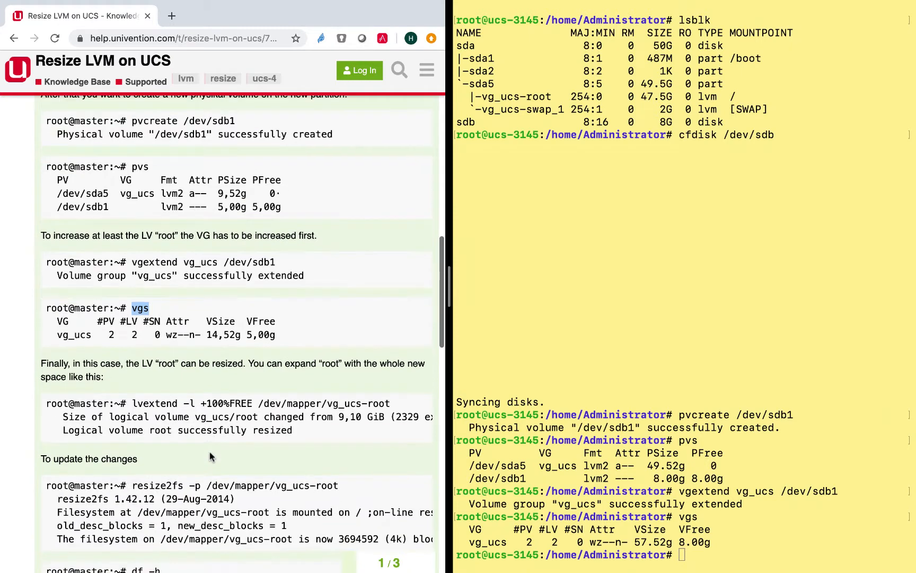
scroll("down", 3)
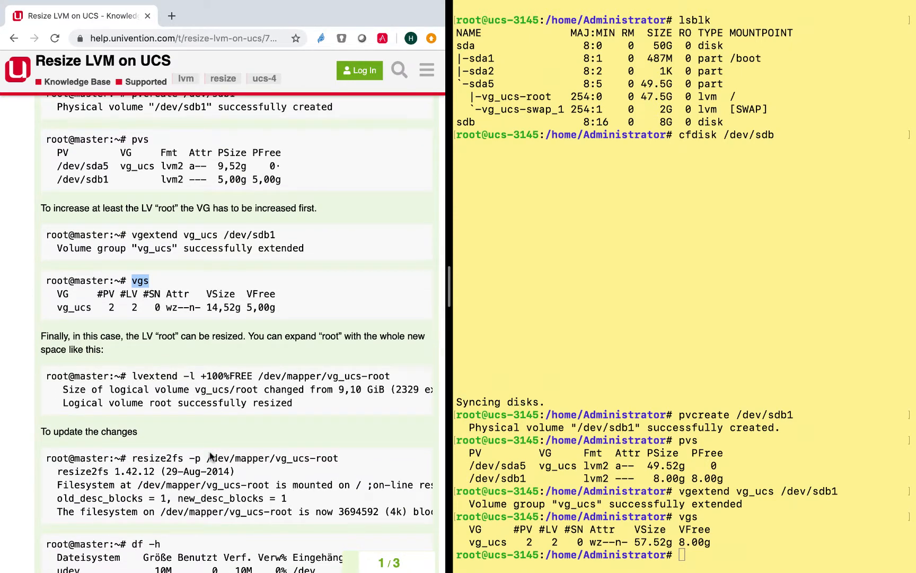
double_click(154, 375)
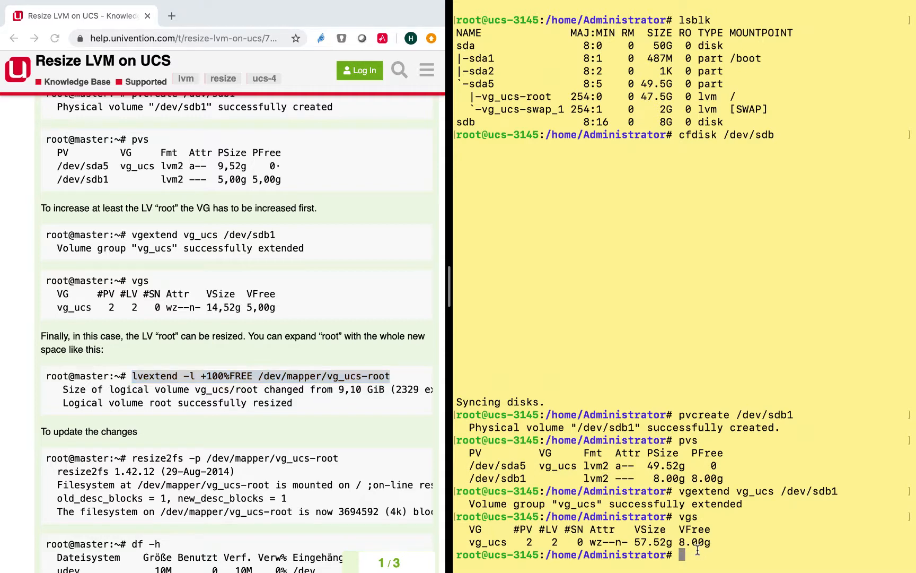
type("lvextend -l +100%FREE /dev/mapper/vg_ucs-root")
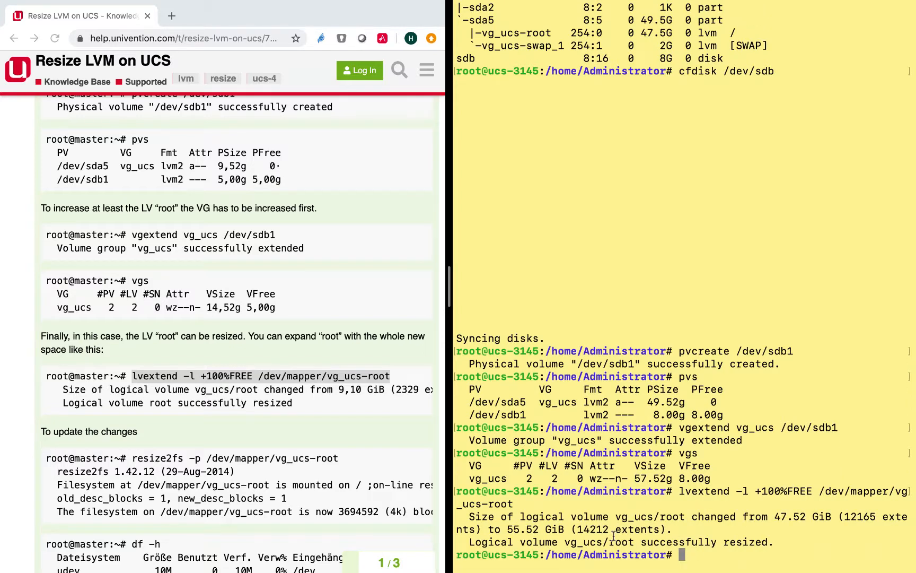
left_click_drag(563, 541, 751, 542)
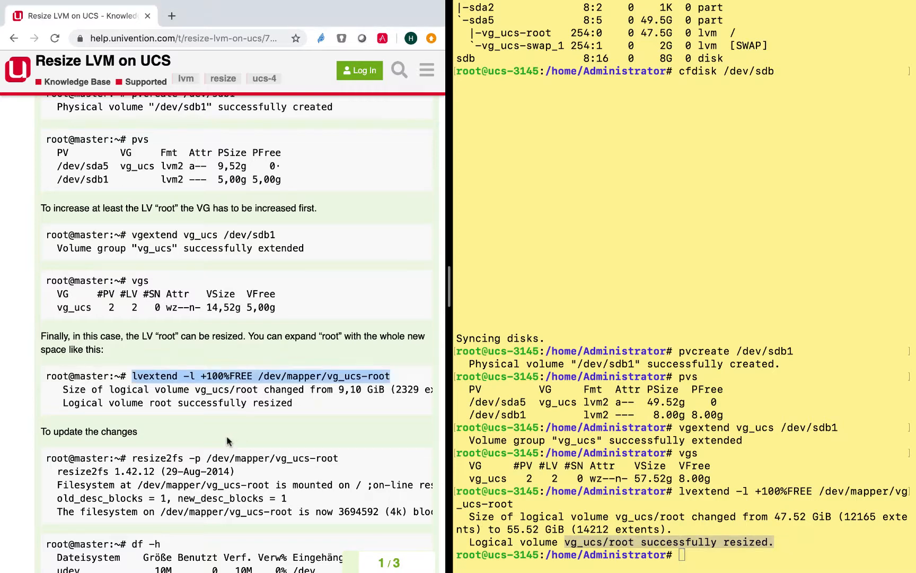
scroll("down", 3)
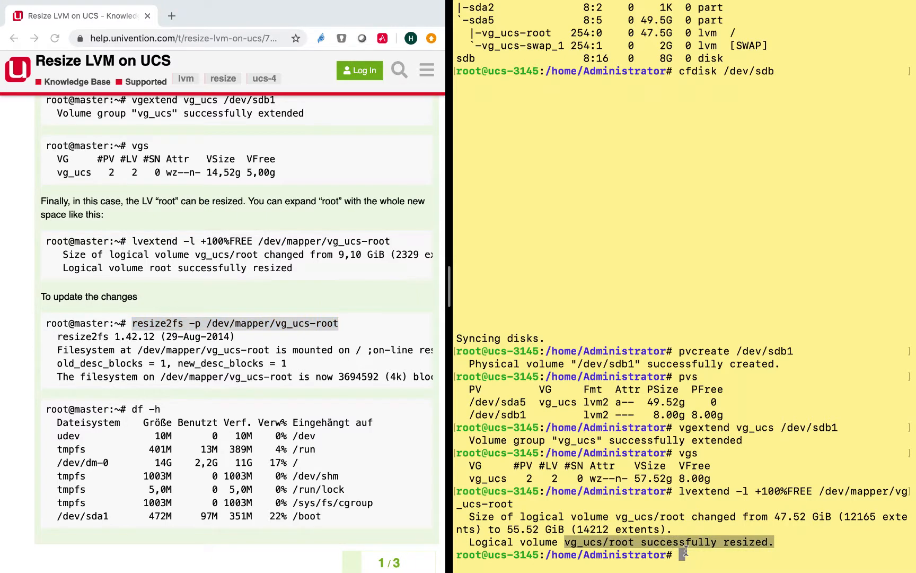
Enlarge the filesystem with resize2fs -p /dev/mapper/vg_ucs-root and confirm 54G size via df -h
type("resize2fs -p /dev/mapper/vg_ucs-root")
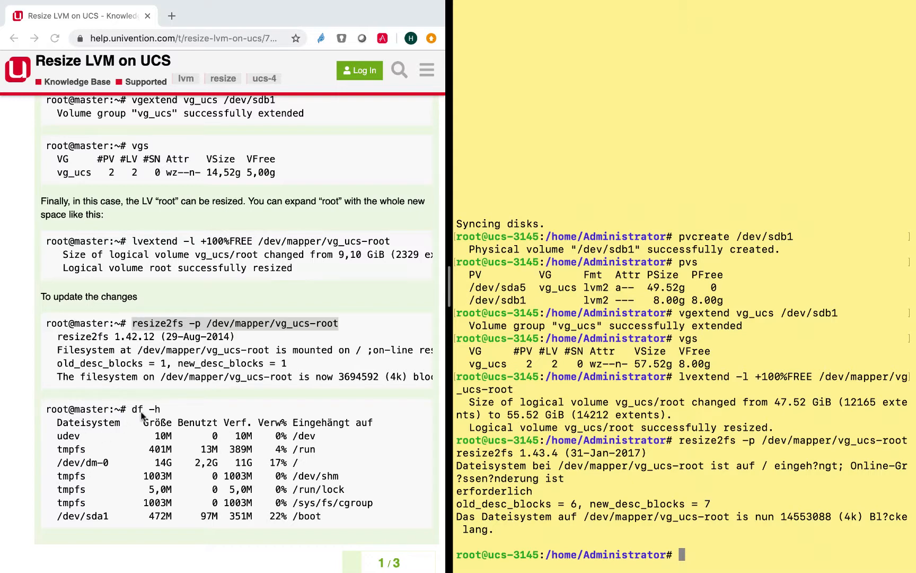
type("df -h")
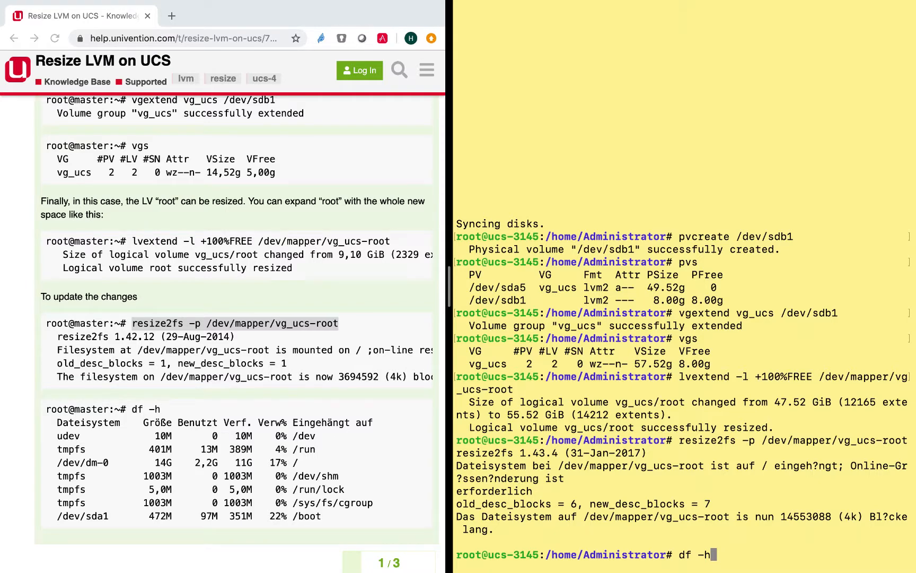
key("Return")
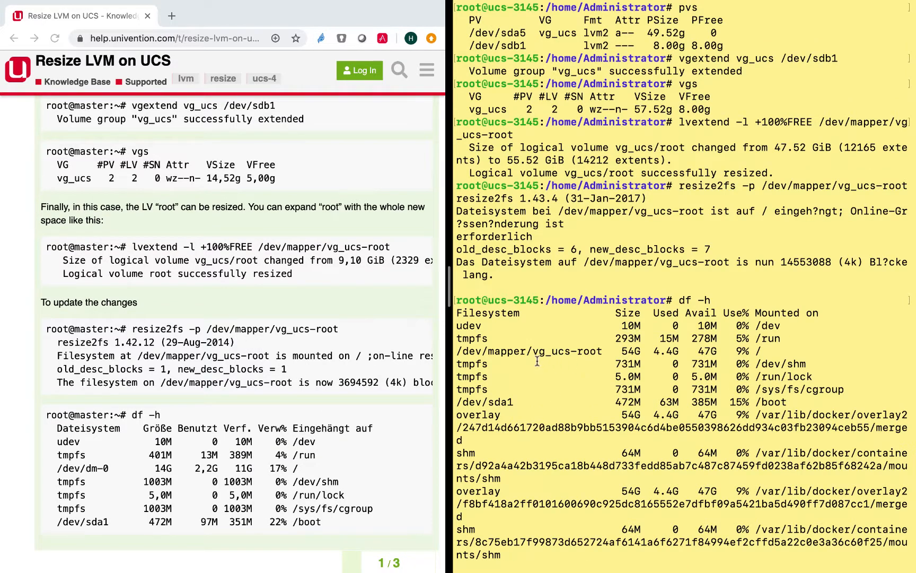
double_click(564, 351)
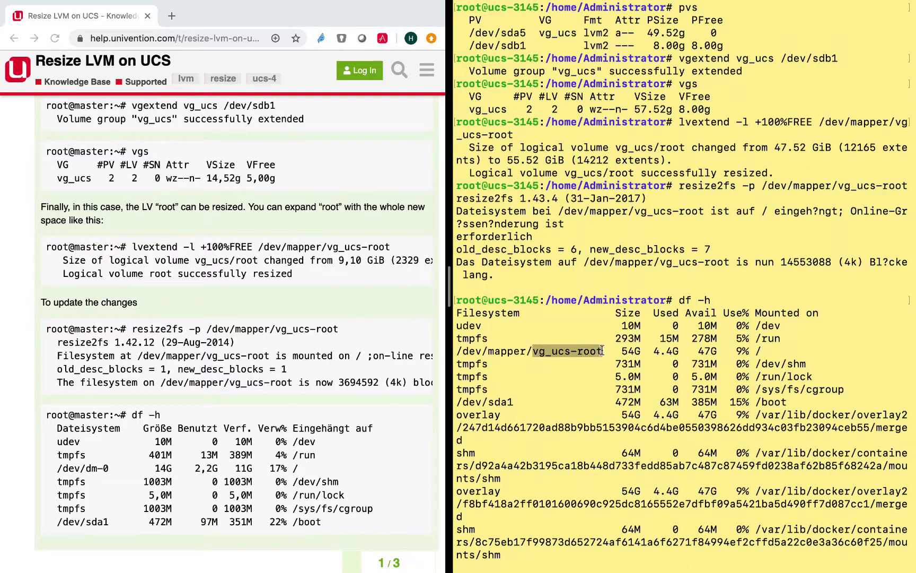